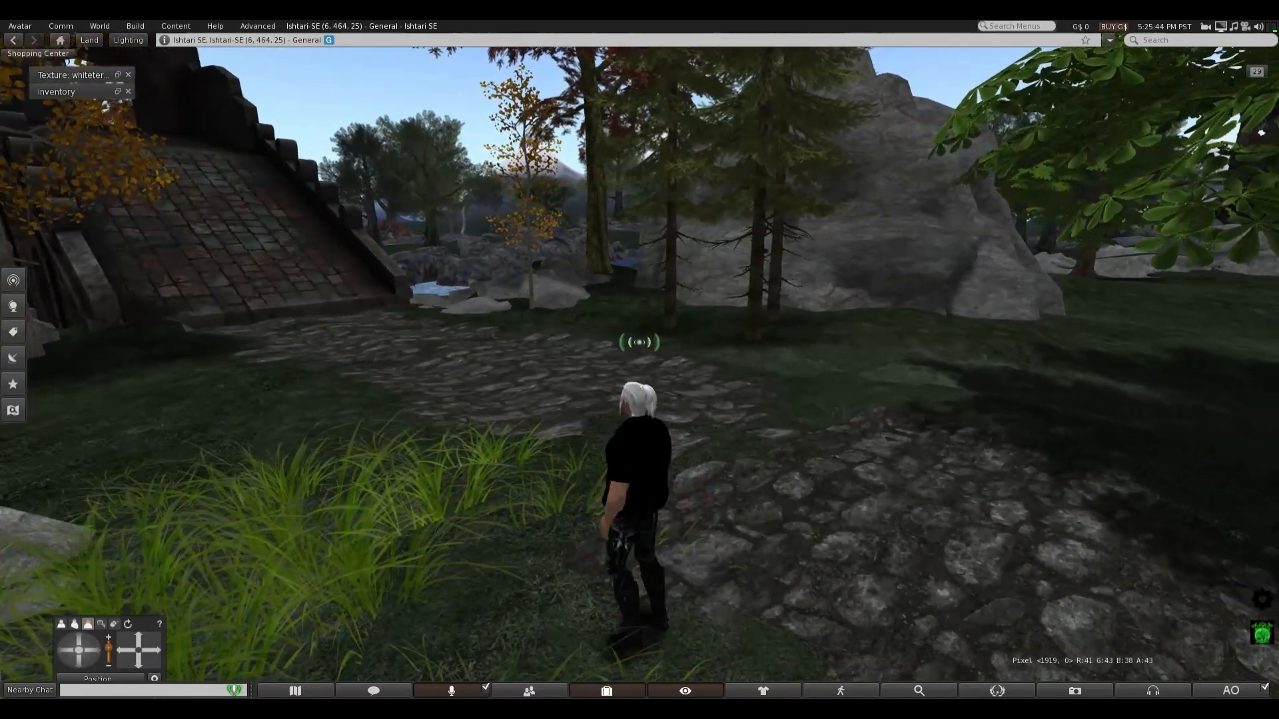
Walk the avatar forward off the stone ramp and along the cobbled forest path to the grassy slope.
{"action": "right_click", "coordinate": [812, 588]}
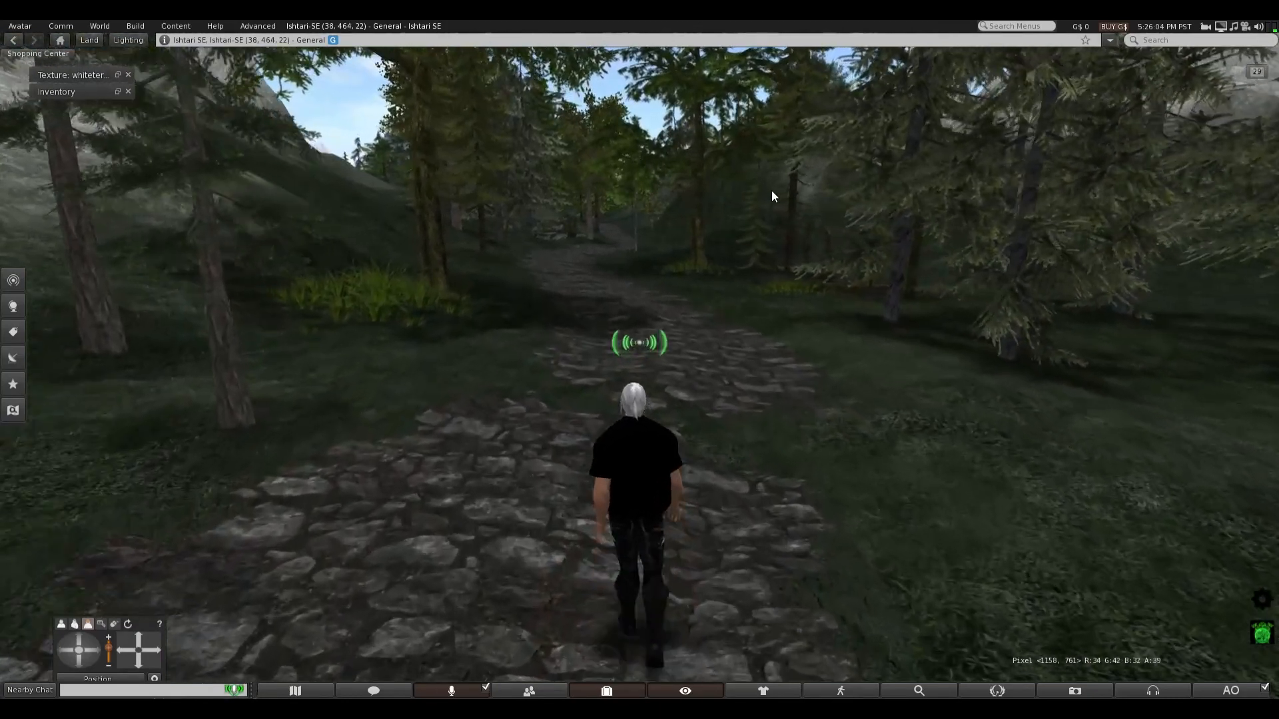
{"action": "key", "text": "W"}
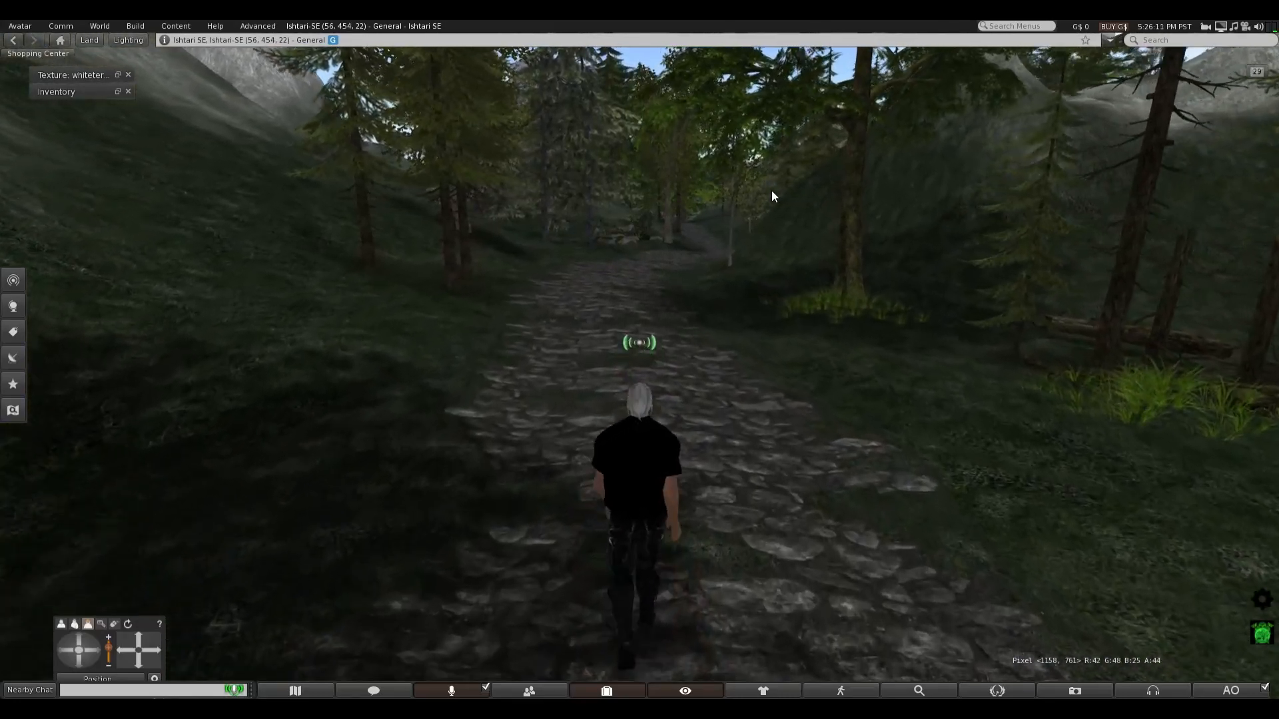
{"action": "key", "text": "W"}
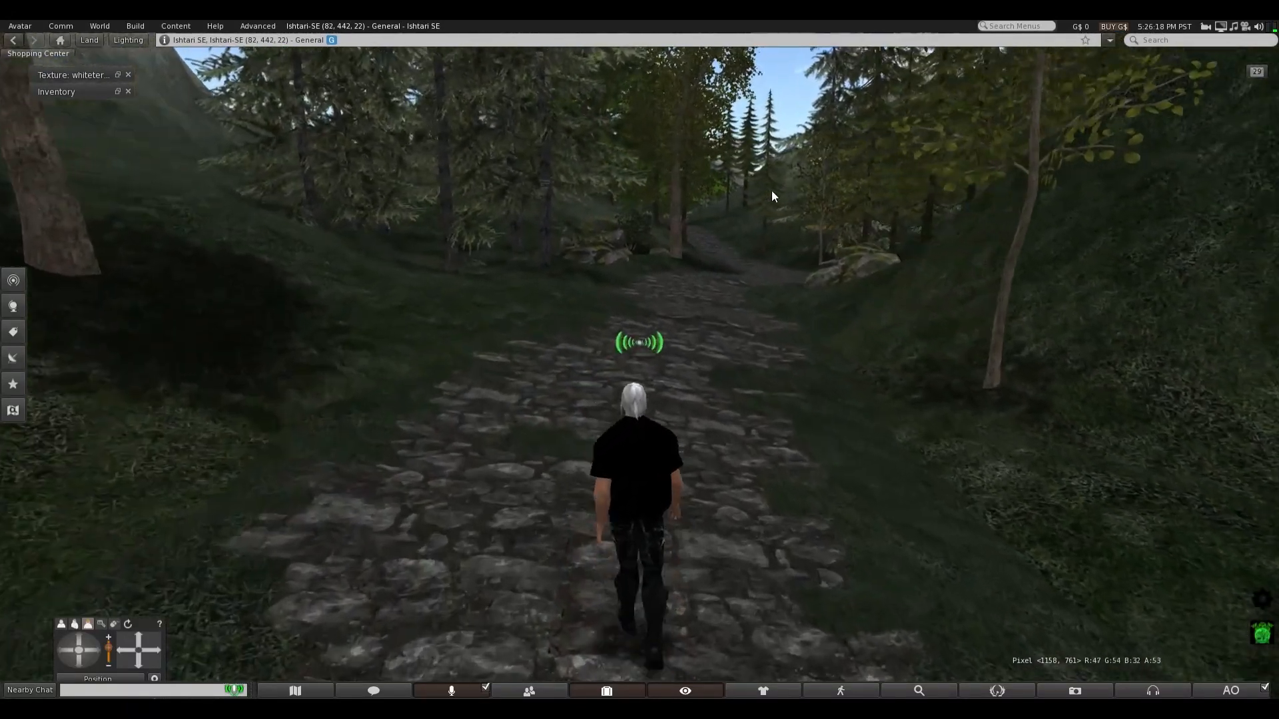
{"action": "key", "text": "W"}
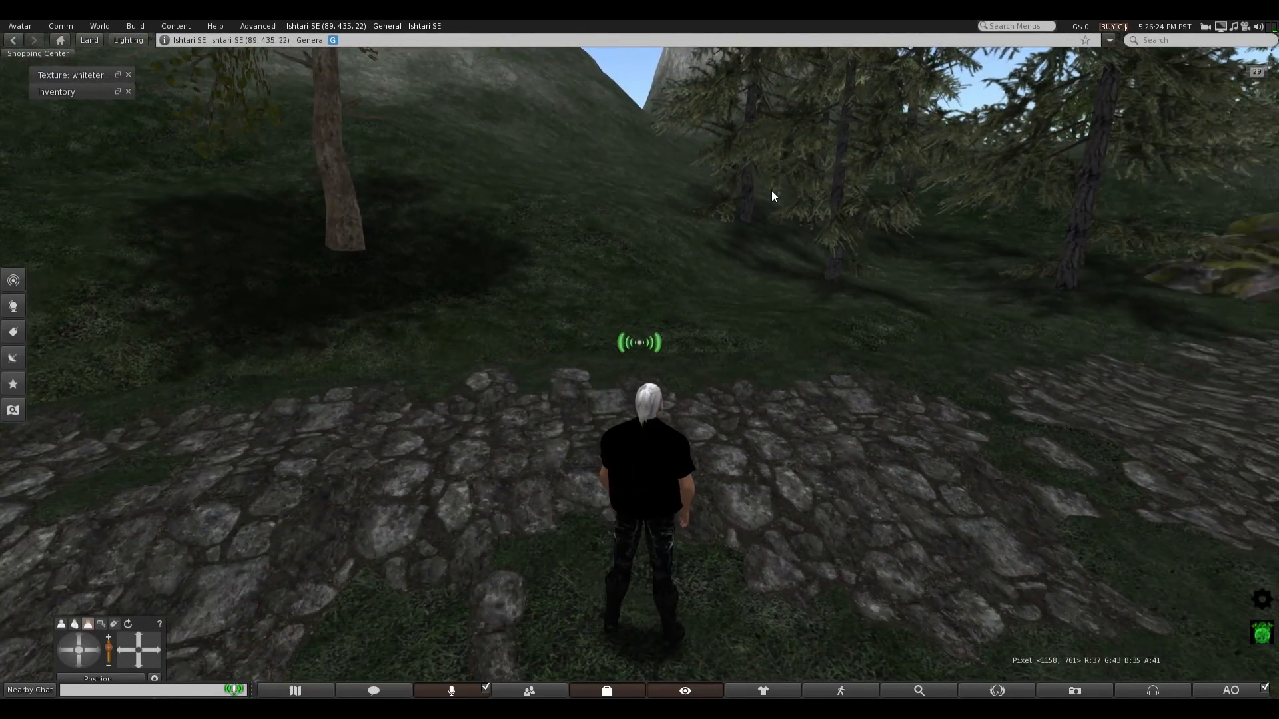
Walk on across the hillside onto the flagstone path among the pine trees.
{"action": "key", "text": "W"}
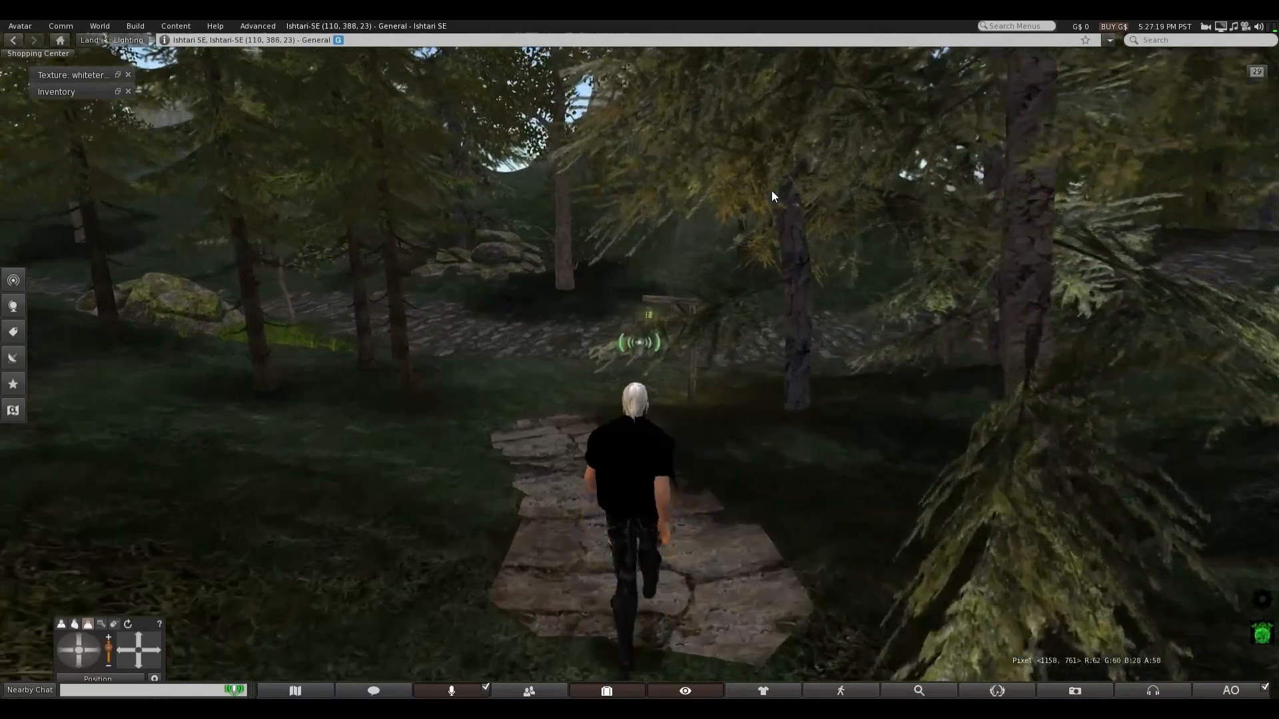
Walk up the cobbled track and along the fainter path deeper into the shaded woodland.
{"action": "key", "text": "W"}
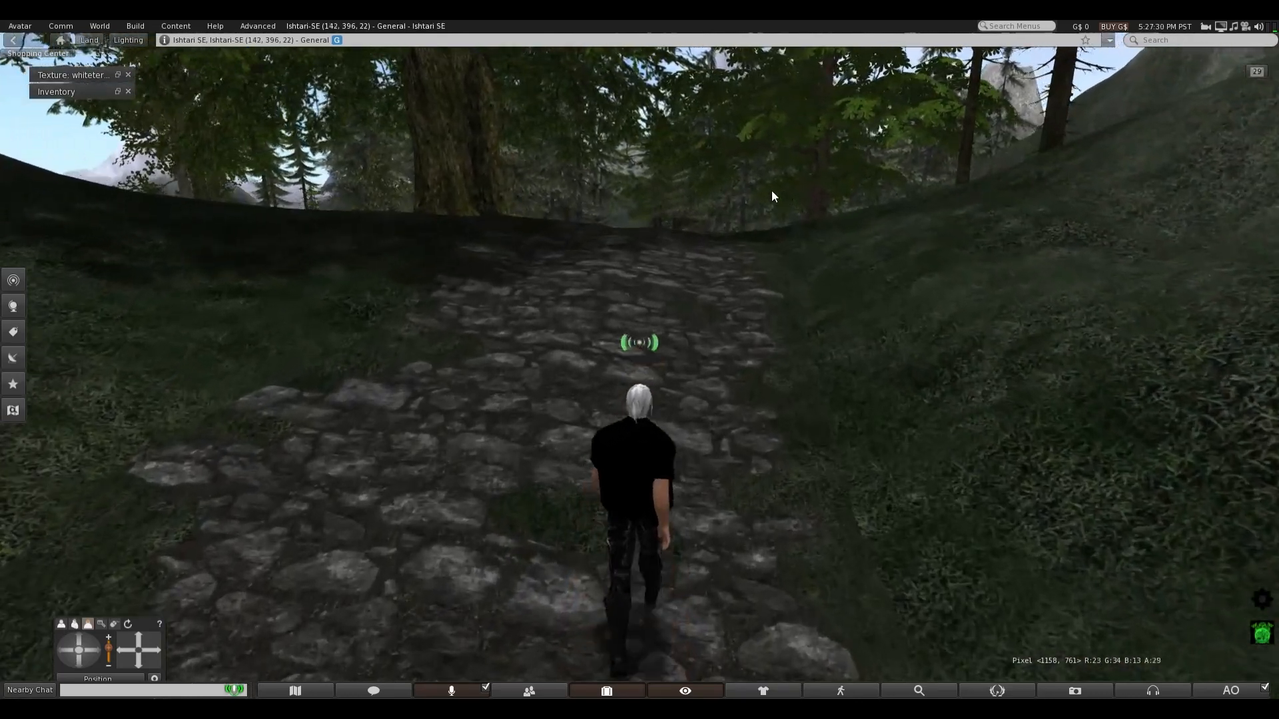
{"action": "key", "text": "W"}
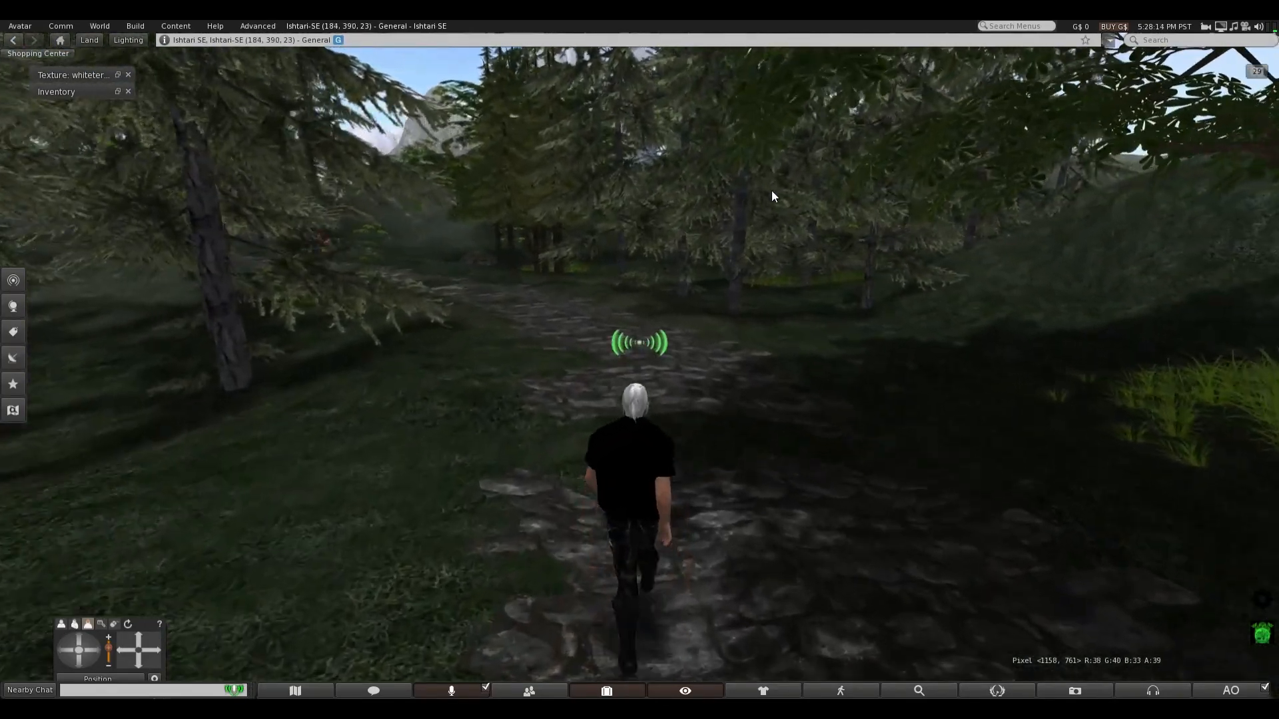
Walk out of the woods onto the grassland path facing the castle on the rocky hill.
{"action": "key", "text": "W"}
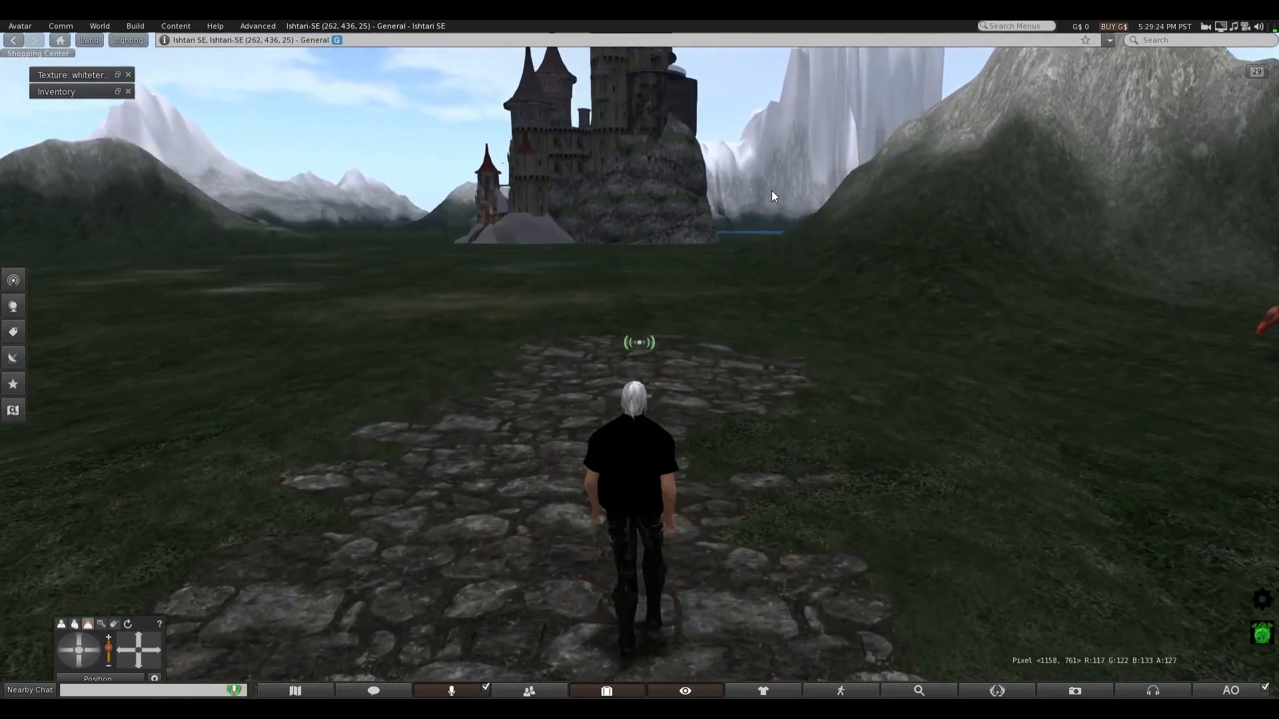
Walk across the grassland, through the dark stone tunnel into Ishtari SW and onto the cobblestone mountain path.
{"action": "key", "text": "W"}
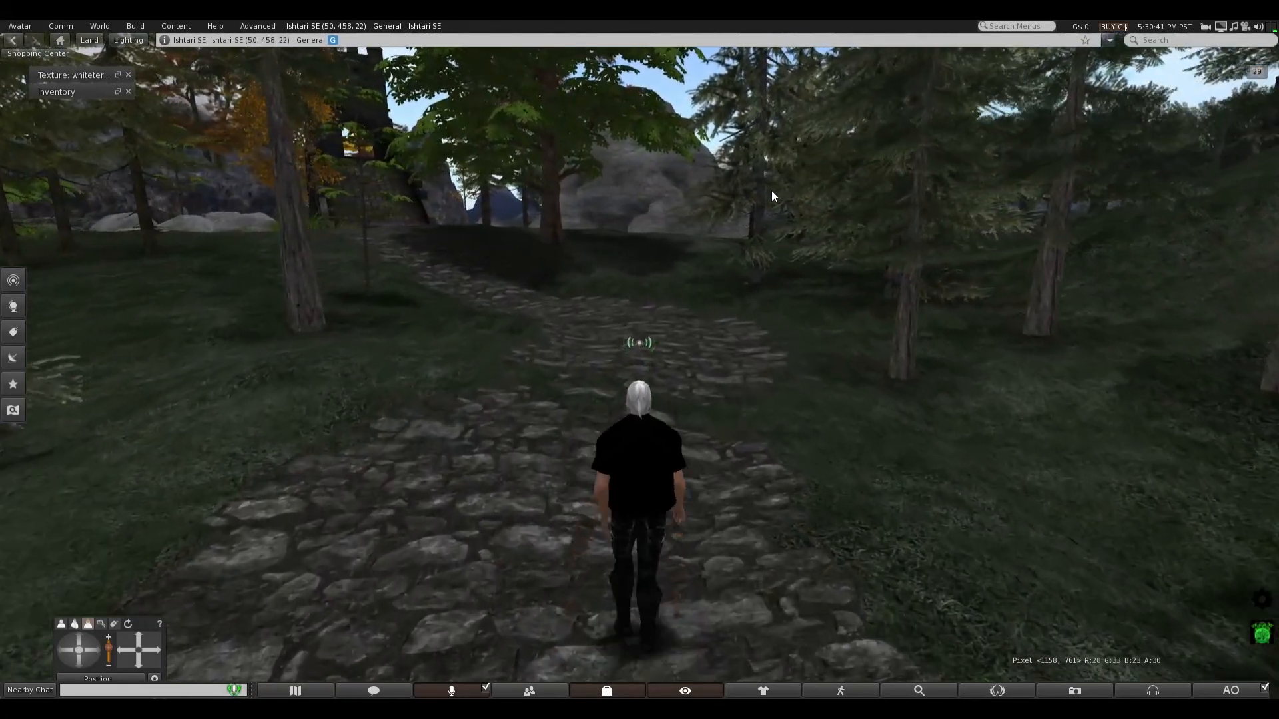
{"action": "key", "text": "W"}
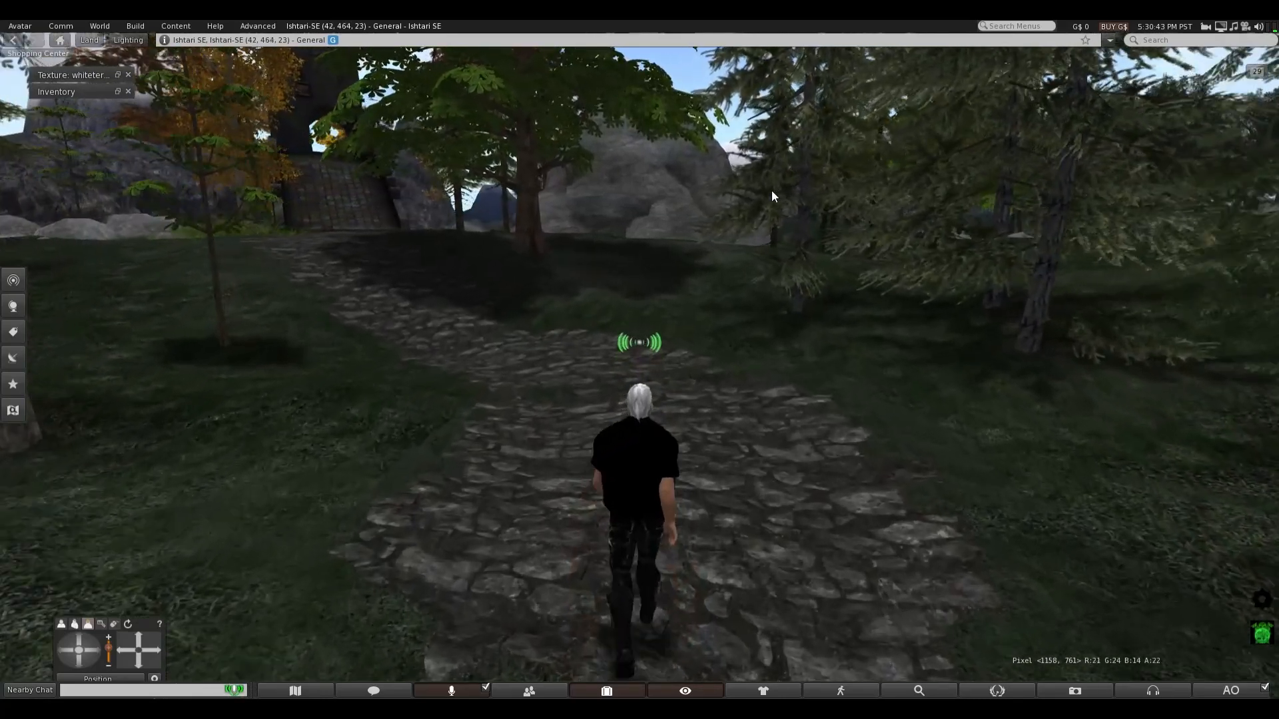
{"action": "key", "text": "W"}
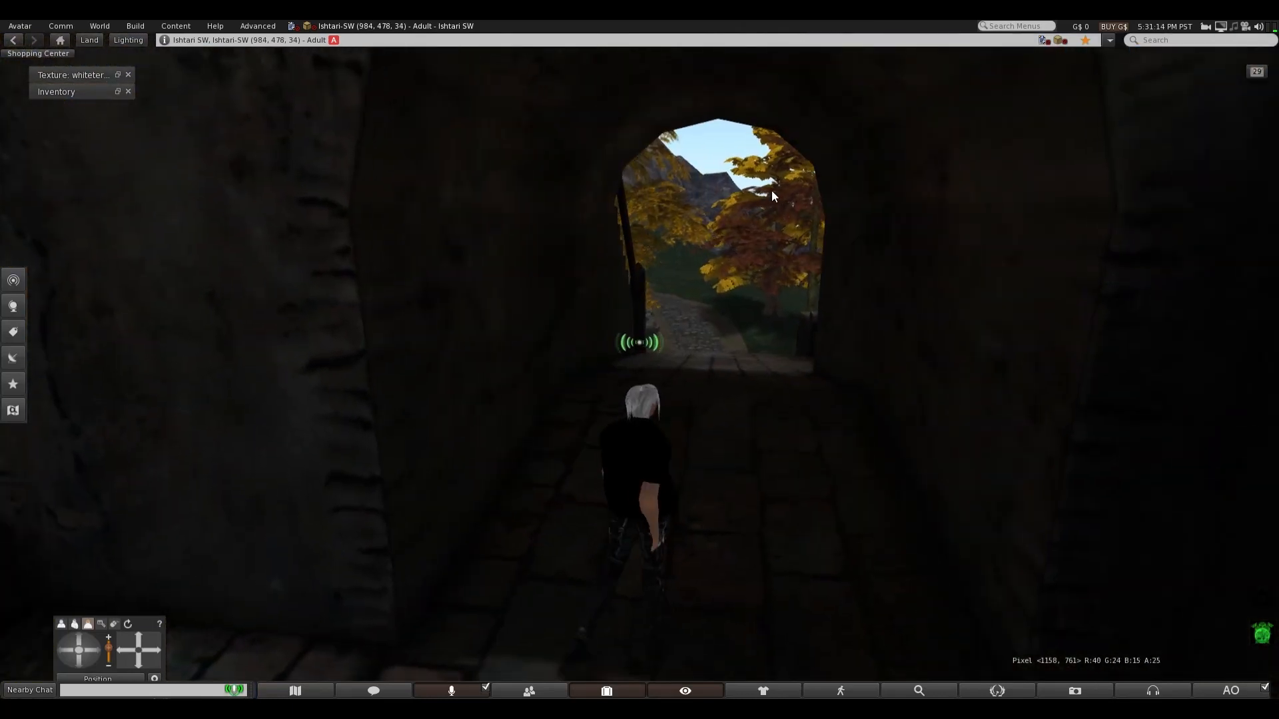
{"action": "key", "text": "W"}
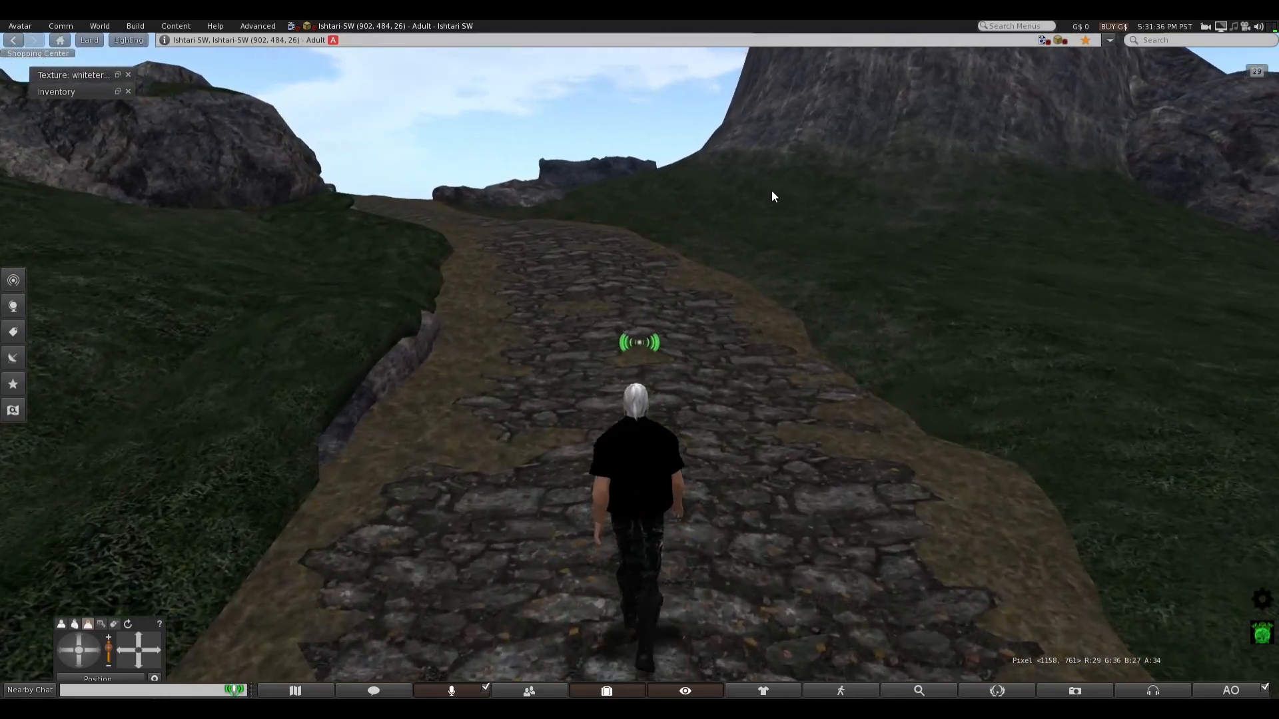
Walk further along the winding cobblestone path toward the rock formations and the sea.
{"action": "key", "text": "Up"}
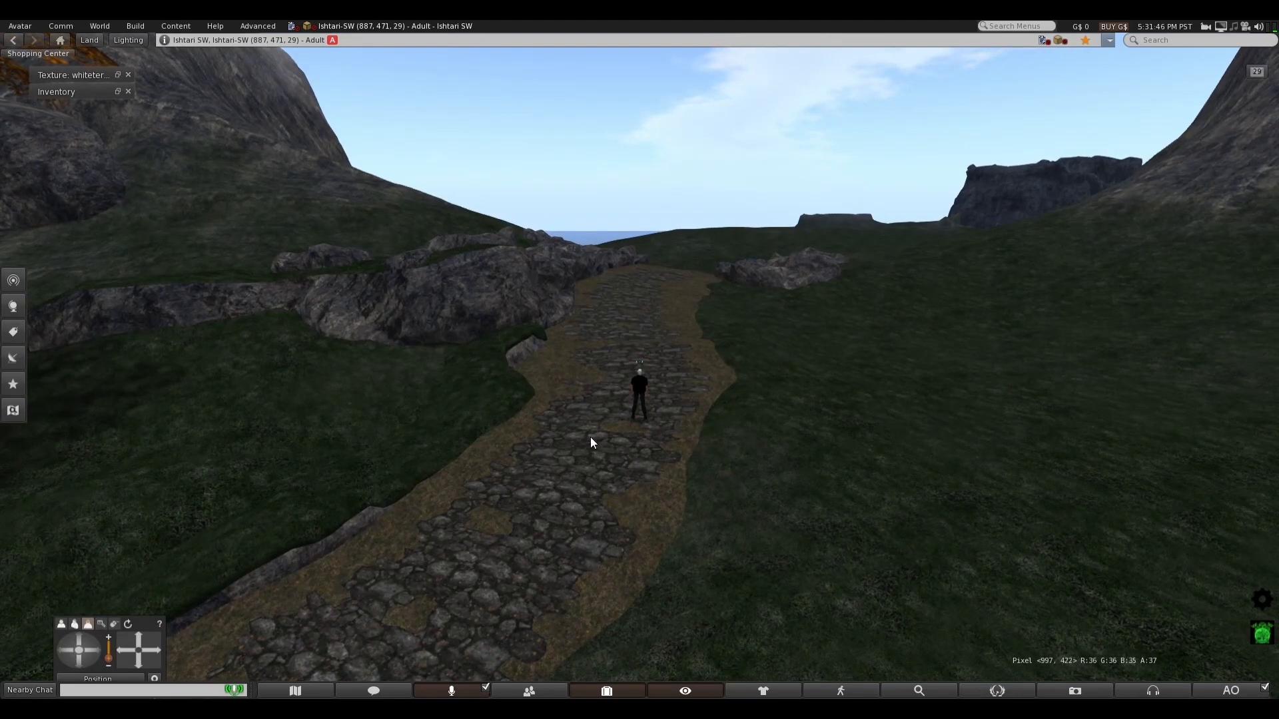
{"action": "mouse_move", "coordinate": [684, 404]}
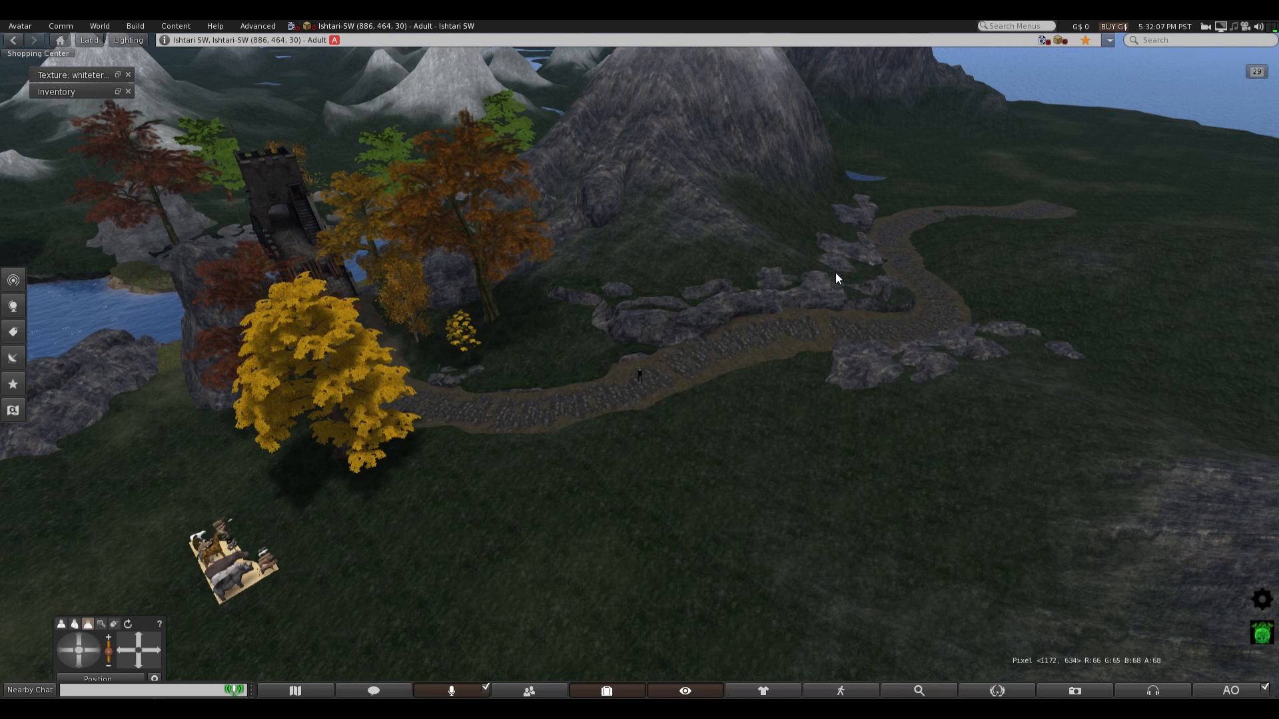
{"action": "mouse_move", "coordinate": [790, 367]}
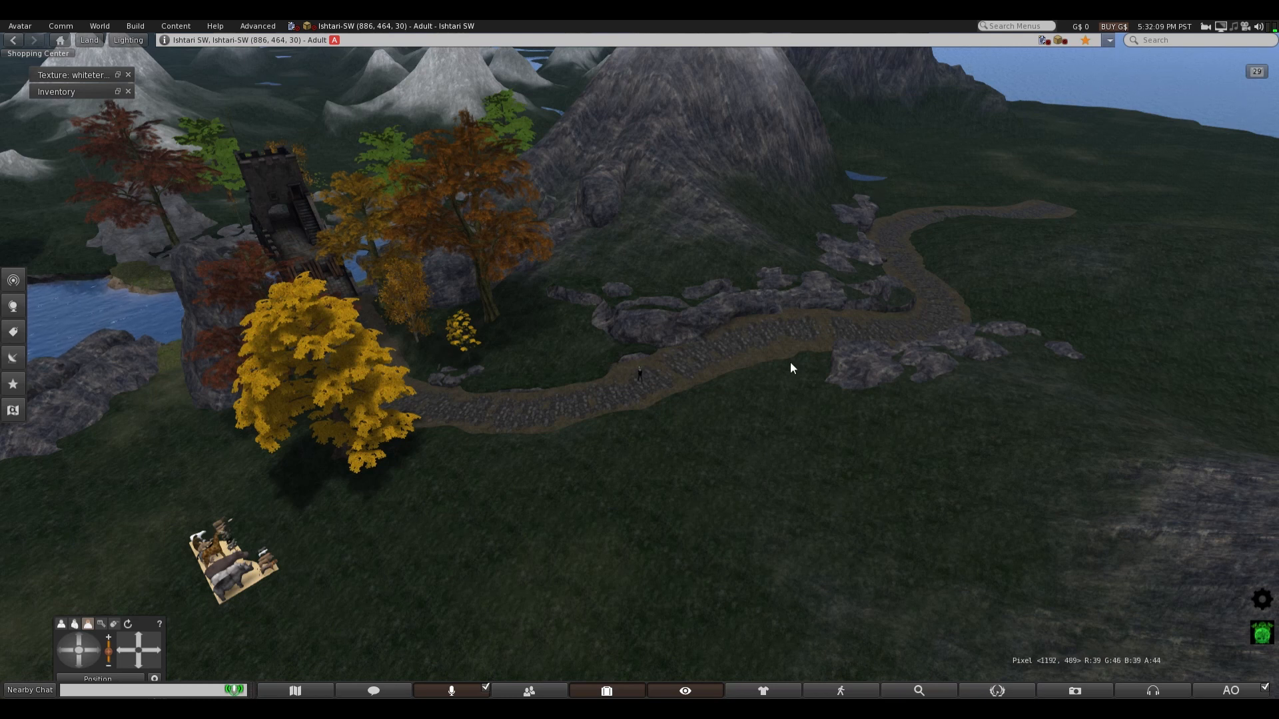
{"action": "mouse_move", "coordinate": [1266, 451]}
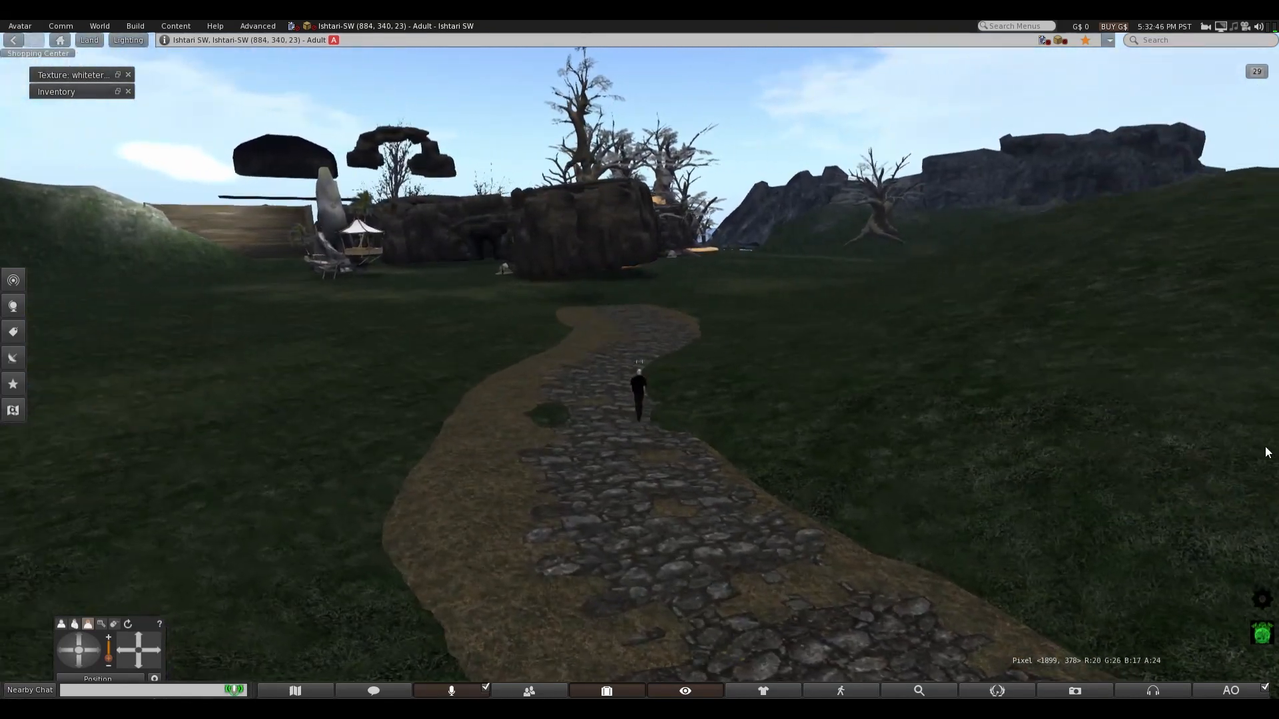
{"action": "key", "text": "W"}
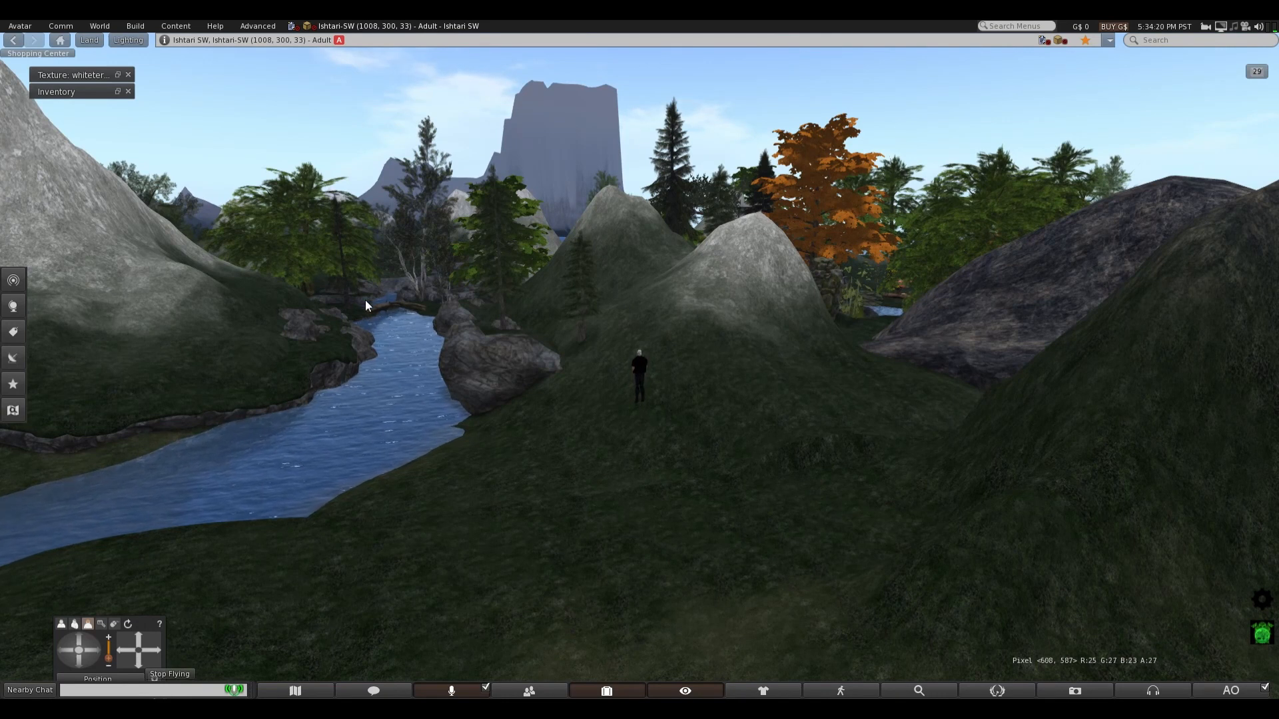
{"action": "mouse_move", "coordinate": [1134, 200]}
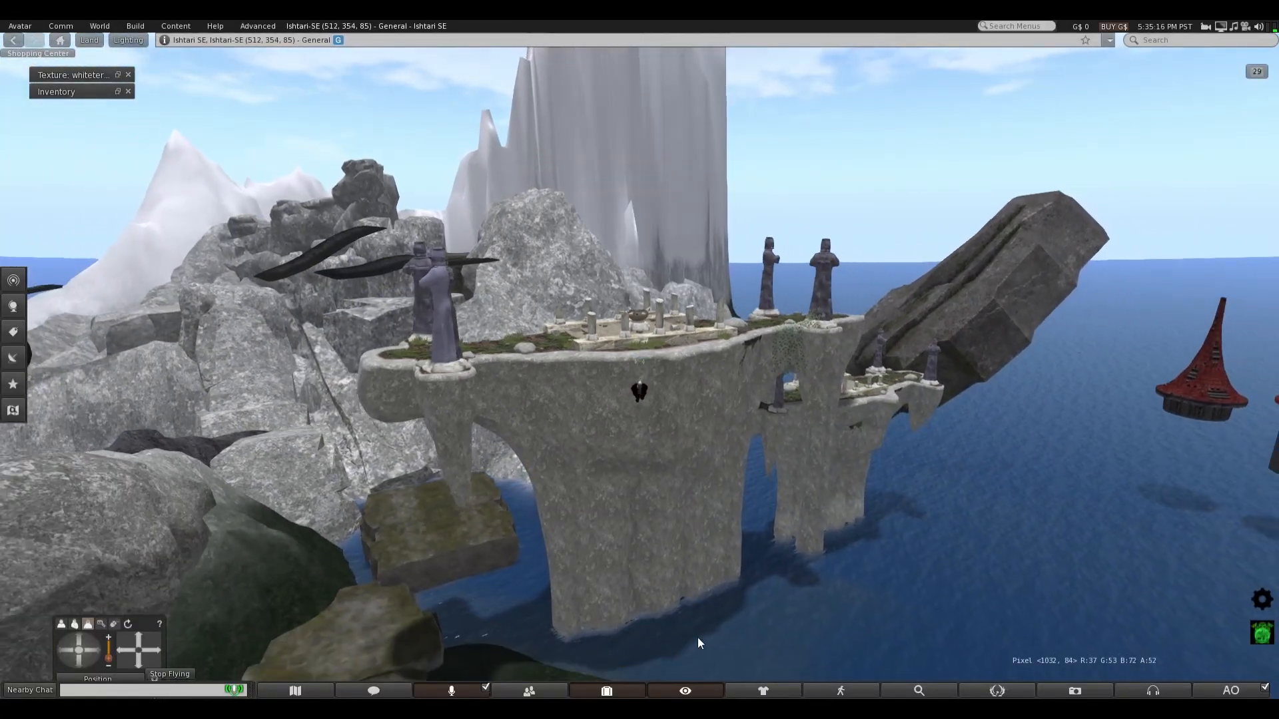
Fly across the region border into Ishtari SE beside the statue-lined arched stone platform.
{"action": "right_click", "coordinate": [879, 411]}
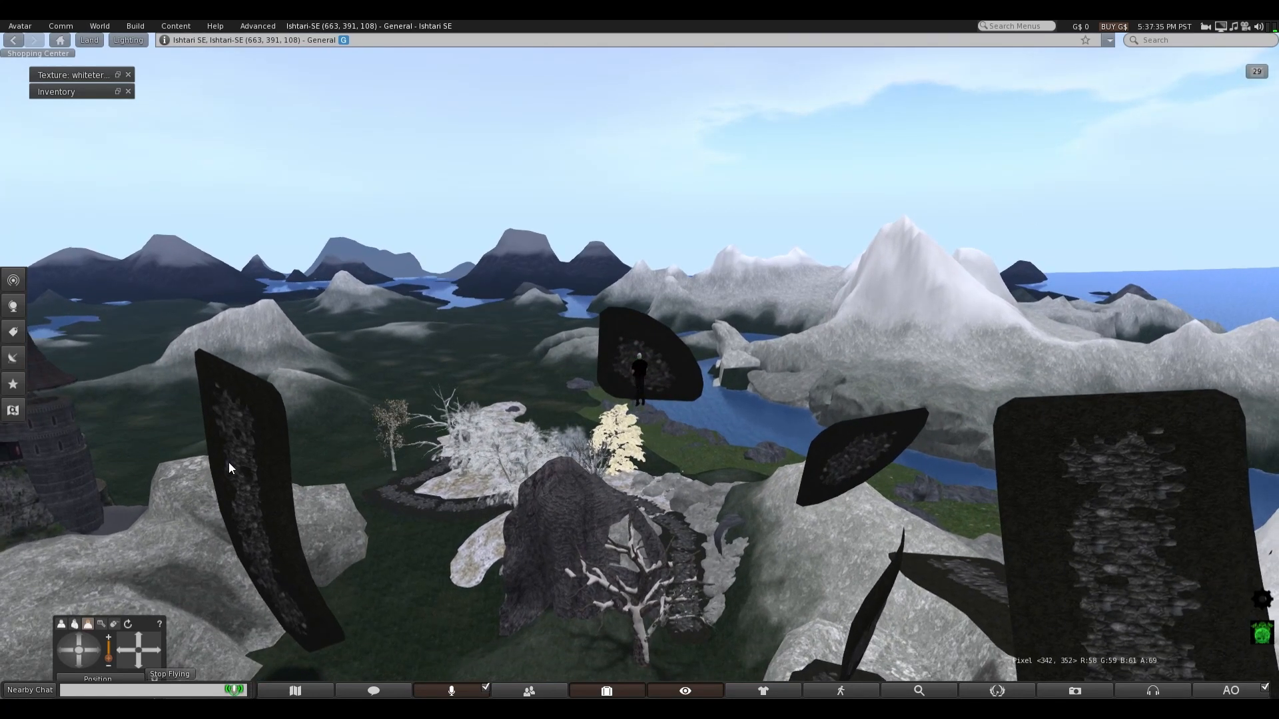
Select the dark curved slab for editing and view its colour, transparency and texture mapping settings.
{"action": "left_click", "coordinate": [245, 489]}
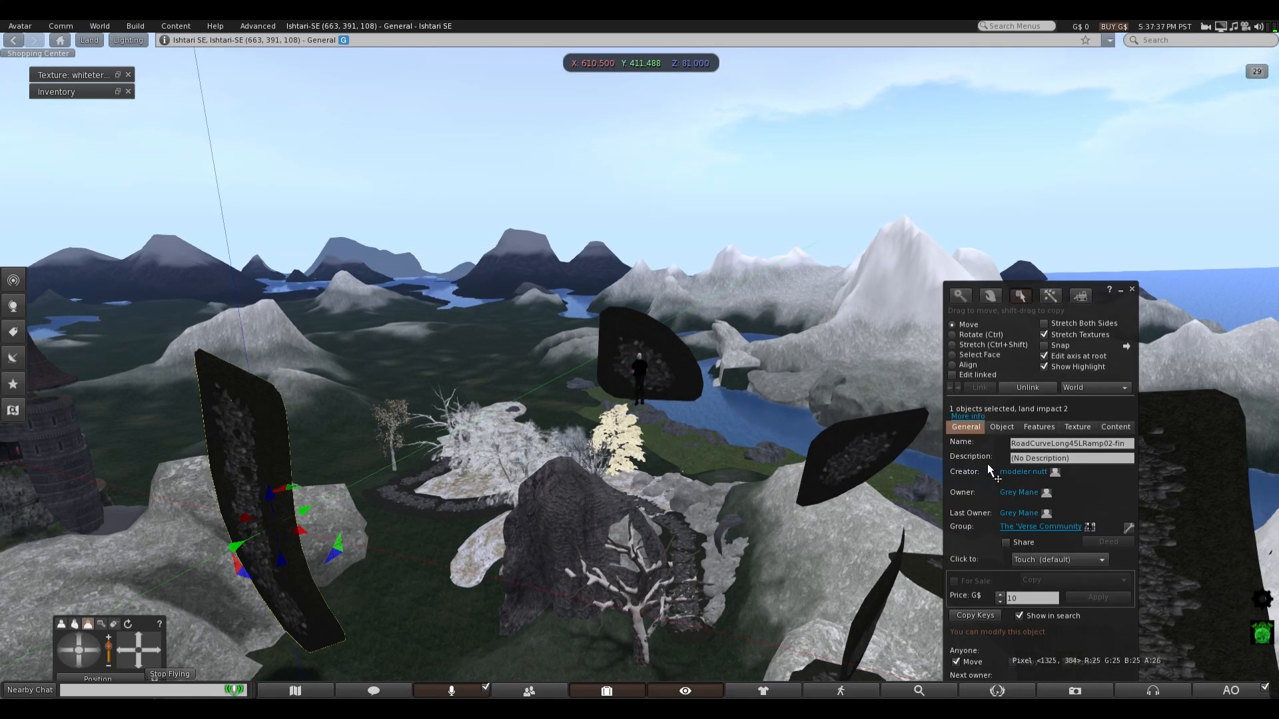
{"action": "left_click", "coordinate": [1077, 426]}
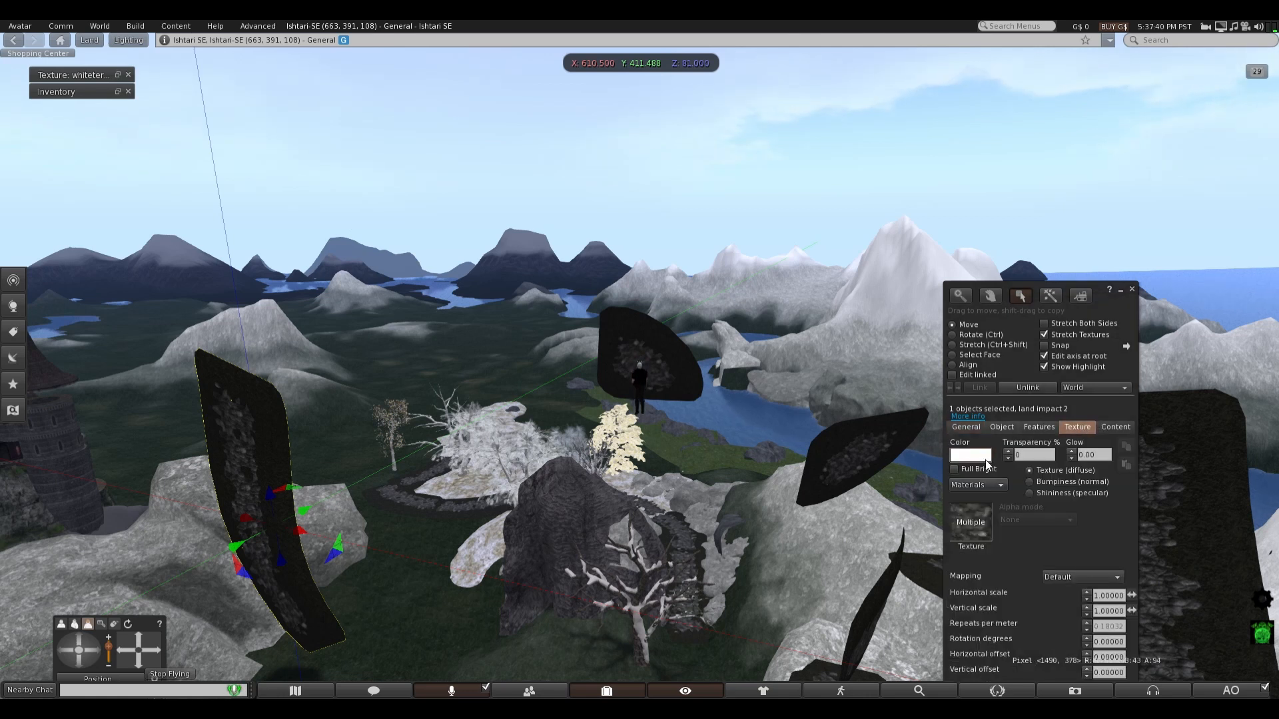
{"action": "left_click", "coordinate": [1001, 427]}
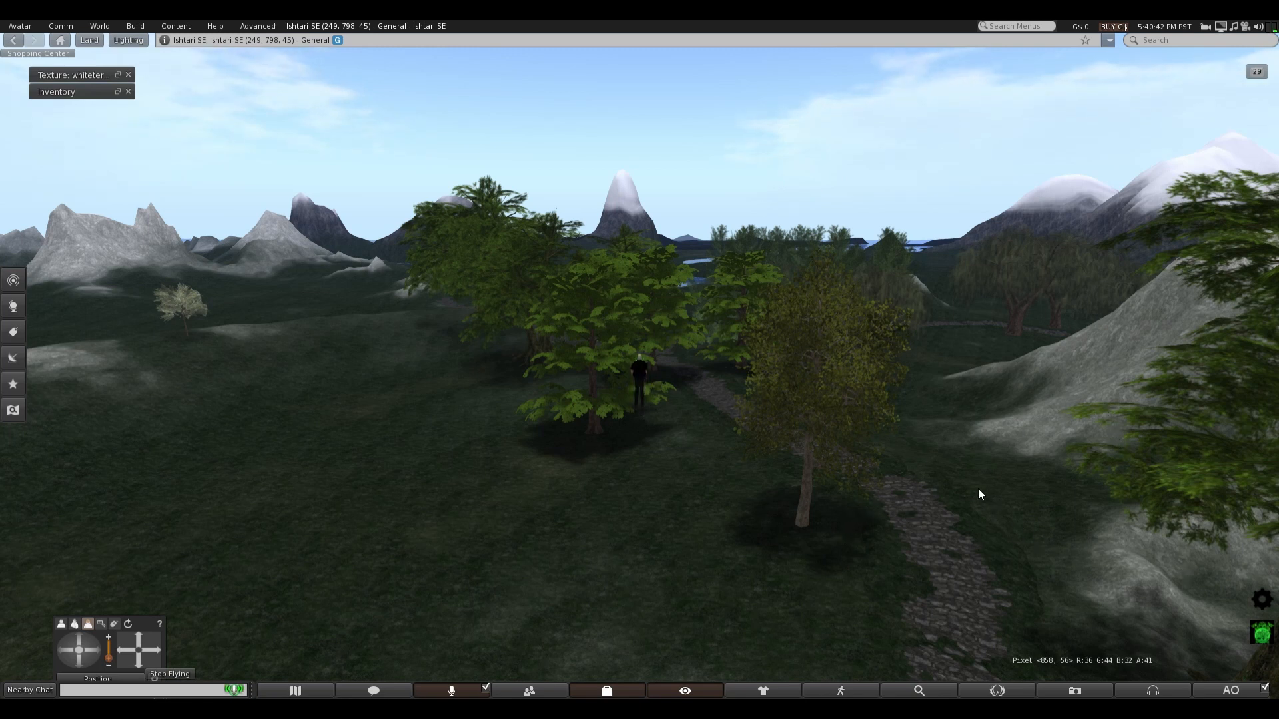
{"action": "mouse_move", "coordinate": [895, 337]}
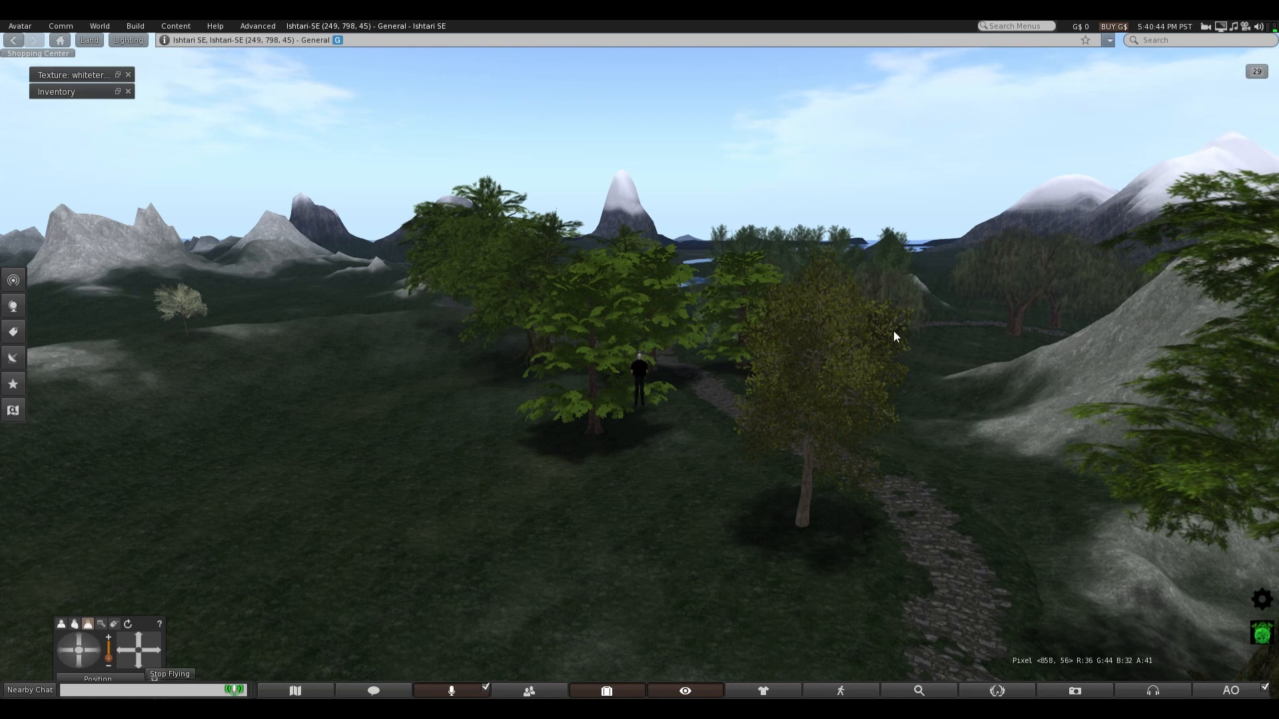
{"action": "mouse_move", "coordinate": [681, 427]}
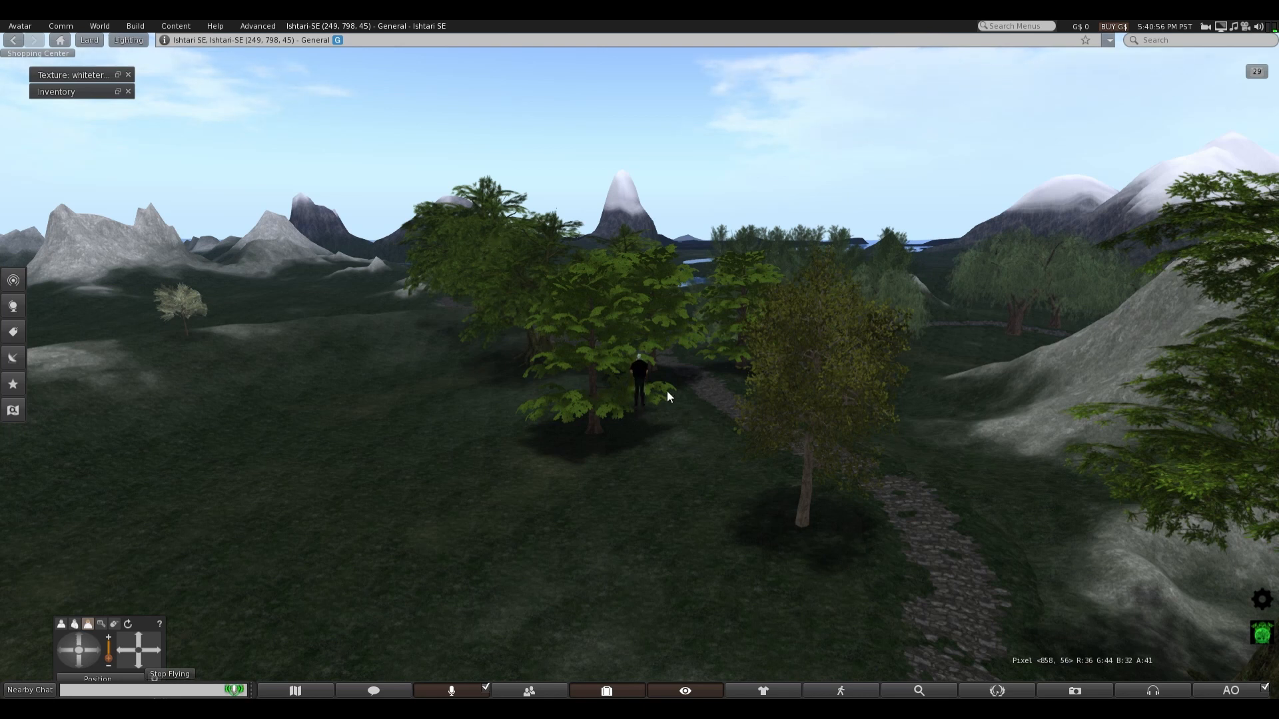
{"action": "mouse_move", "coordinate": [519, 321]}
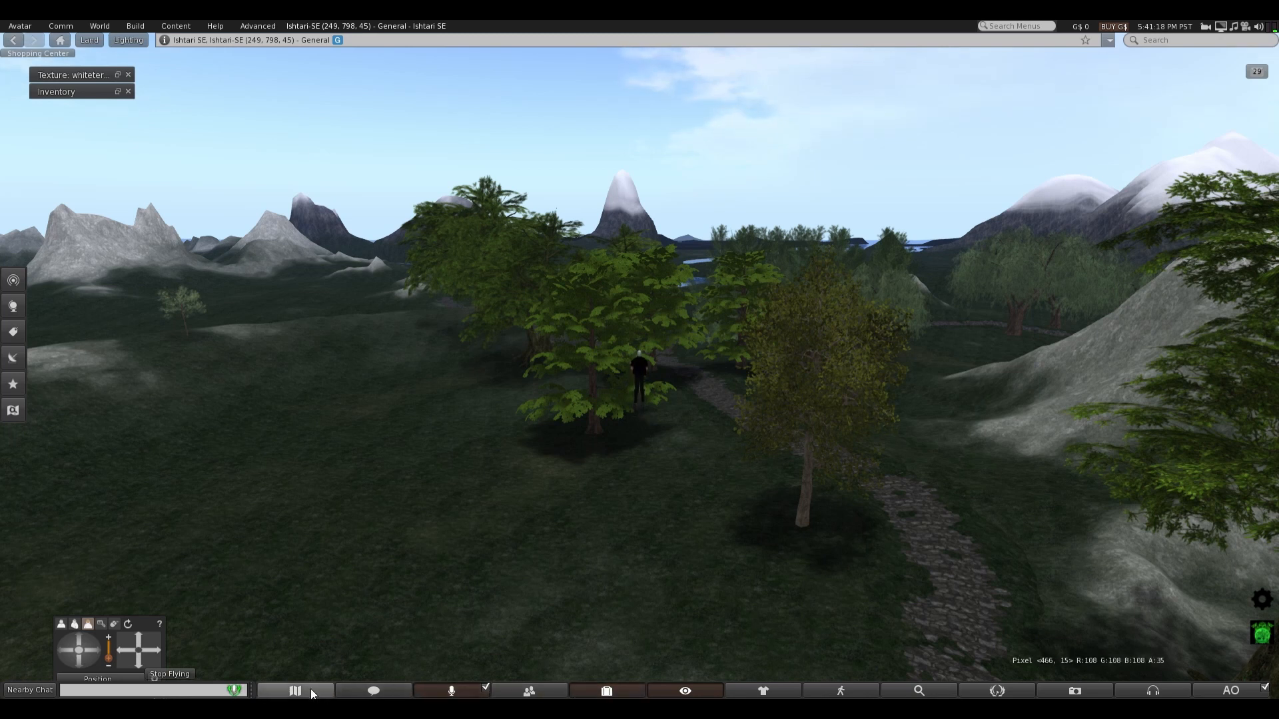
Show the World Map with Ishtari SE and its neighbouring regions and open water.
{"action": "left_click", "coordinate": [295, 692]}
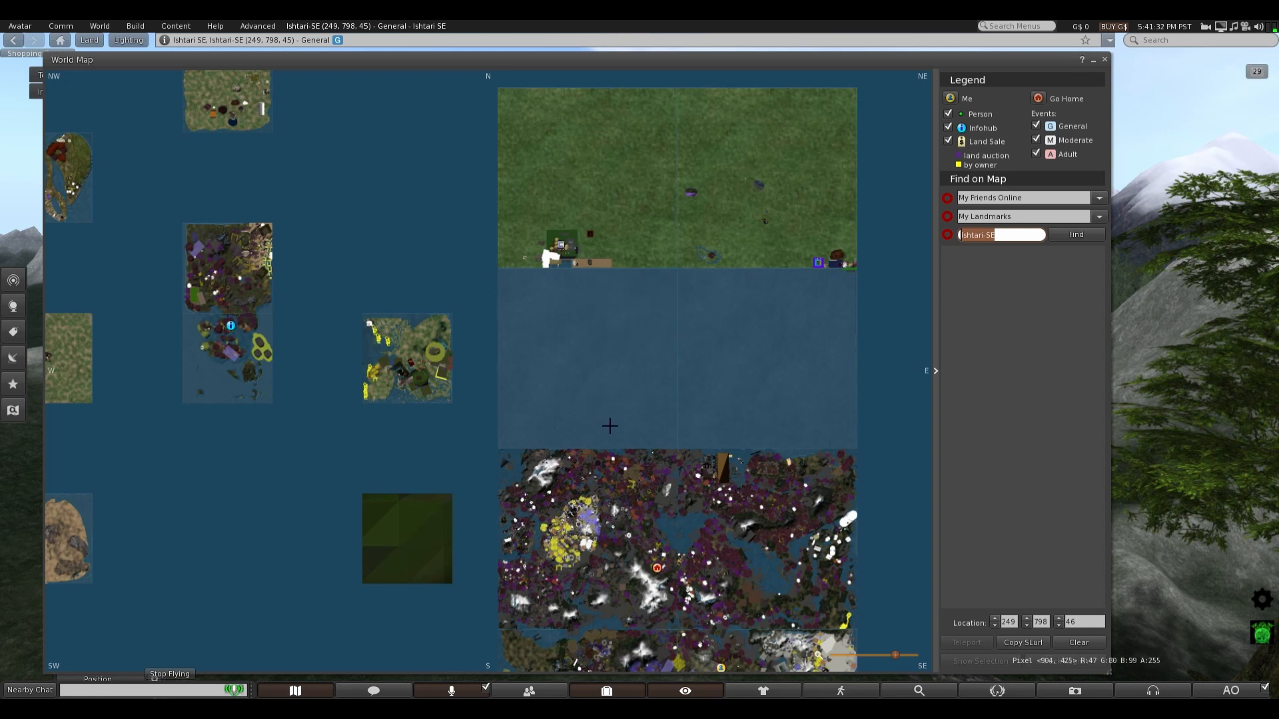
{"action": "mouse_move", "coordinate": [431, 350]}
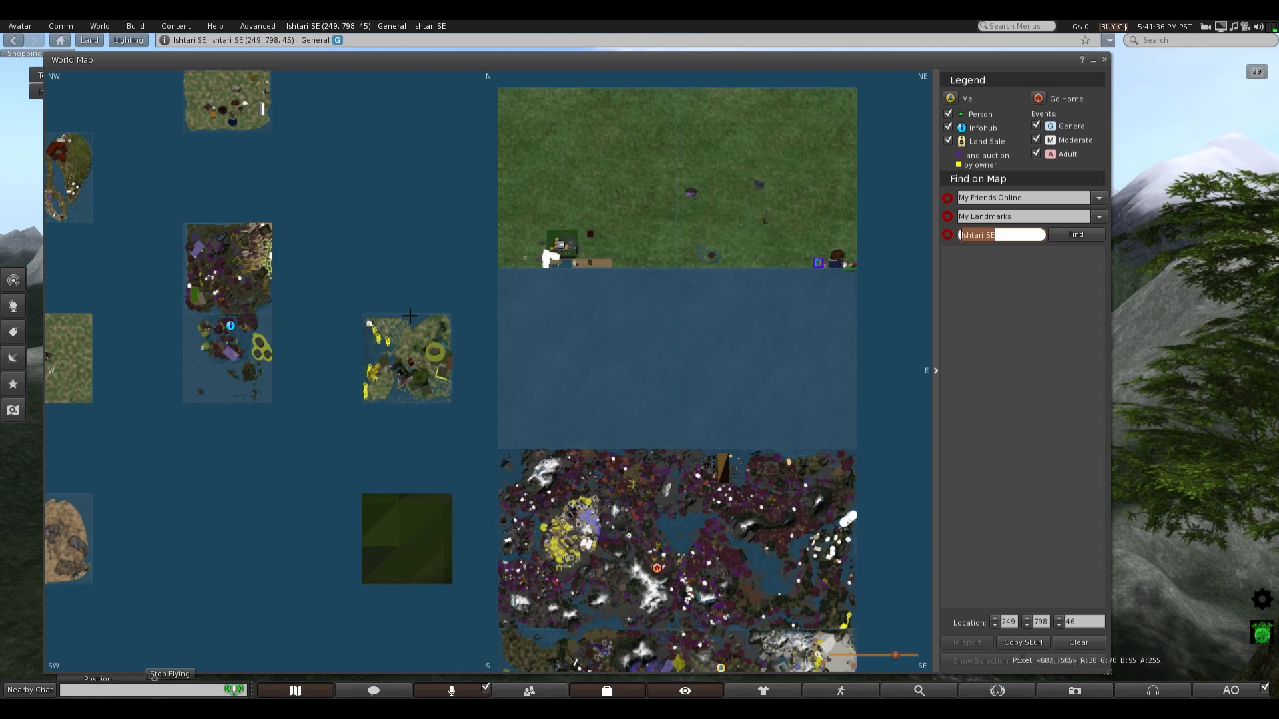
{"action": "mouse_move", "coordinate": [650, 423]}
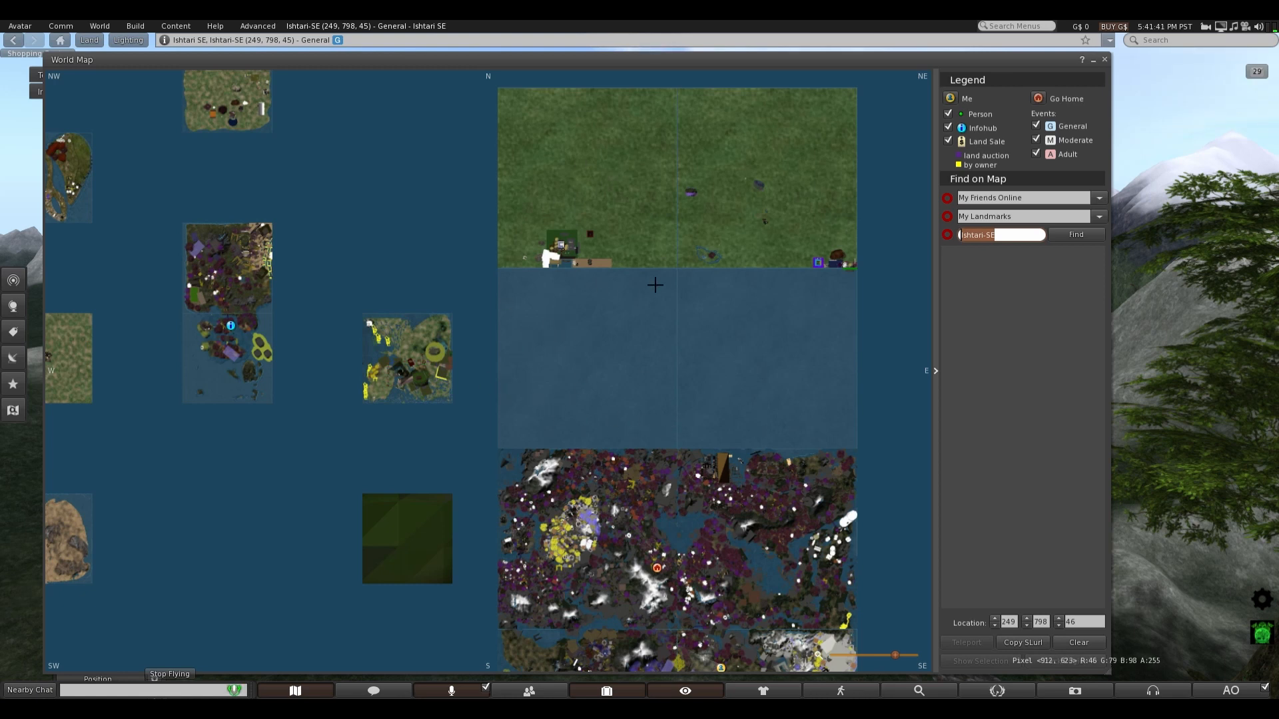
{"action": "mouse_move", "coordinate": [823, 312]}
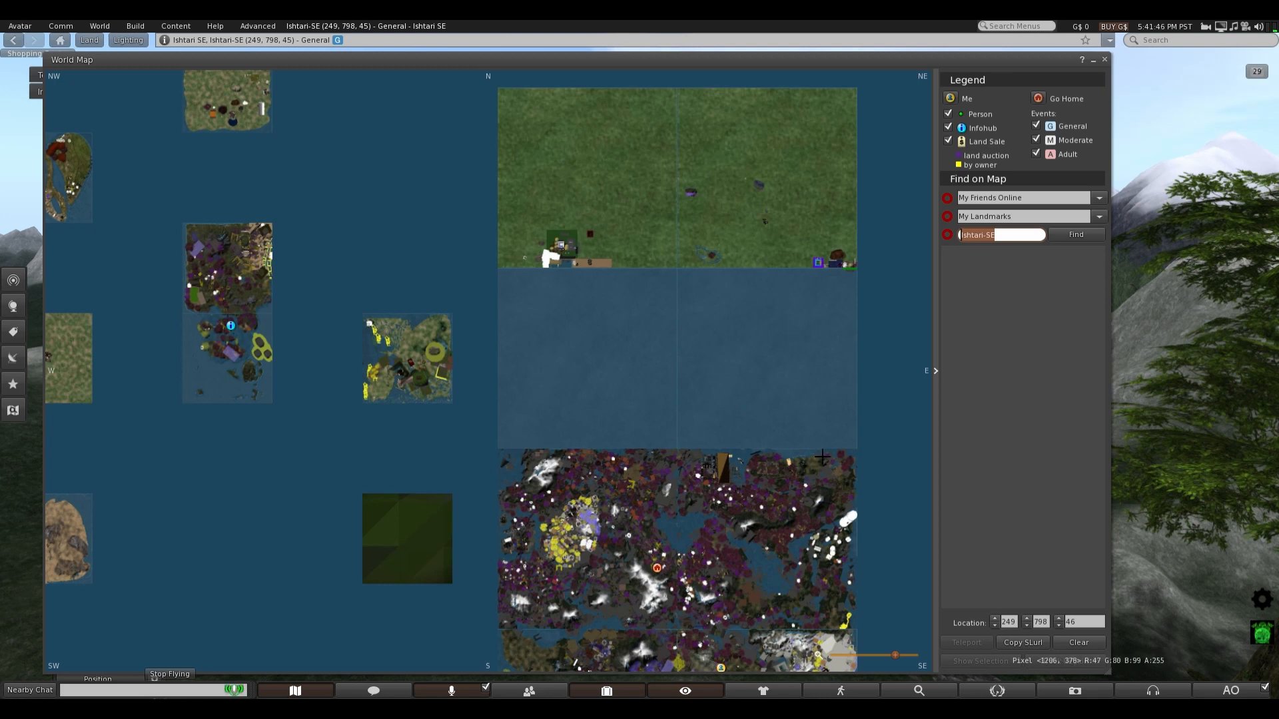
{"action": "mouse_move", "coordinate": [786, 452]}
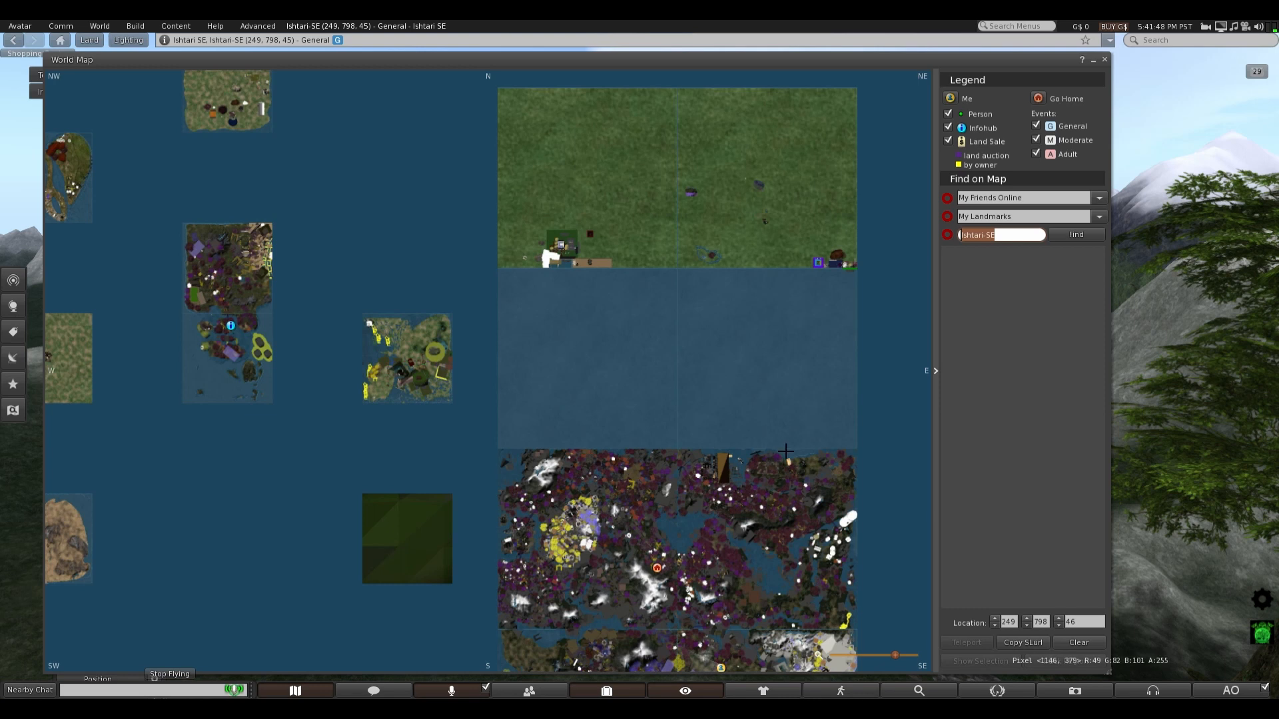
{"action": "mouse_move", "coordinate": [751, 463]}
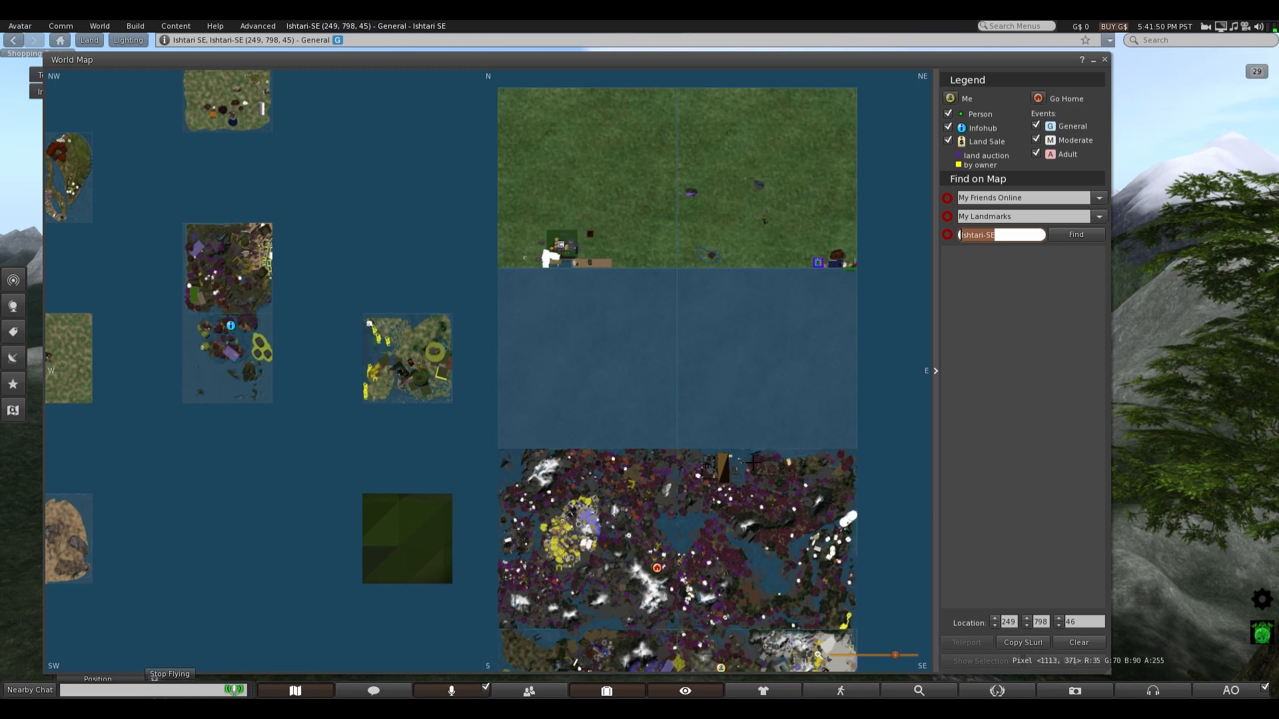